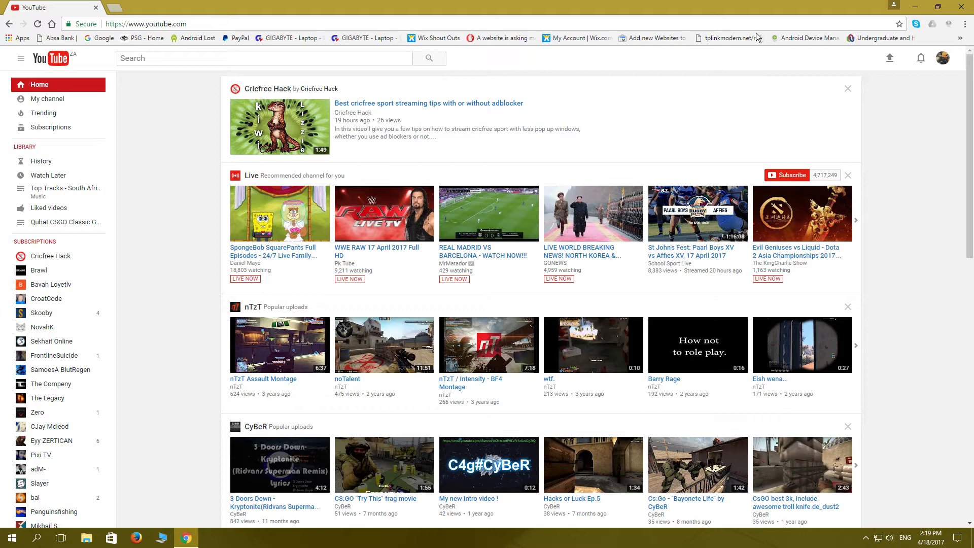
pyautogui.moveTo(166, 135)
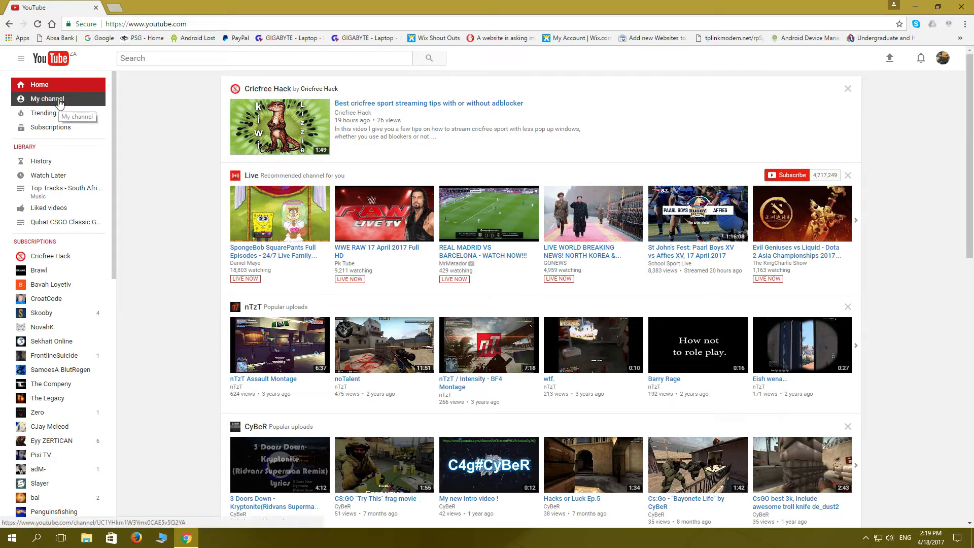
# Go to My channel, then Video Manager above the channel banner
pyautogui.click(44, 98)
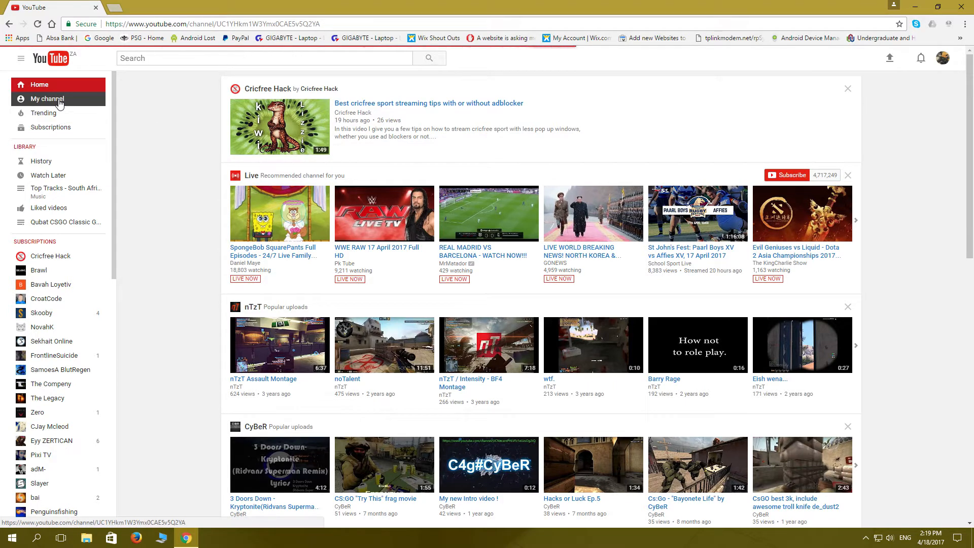
pyautogui.click(44, 98)
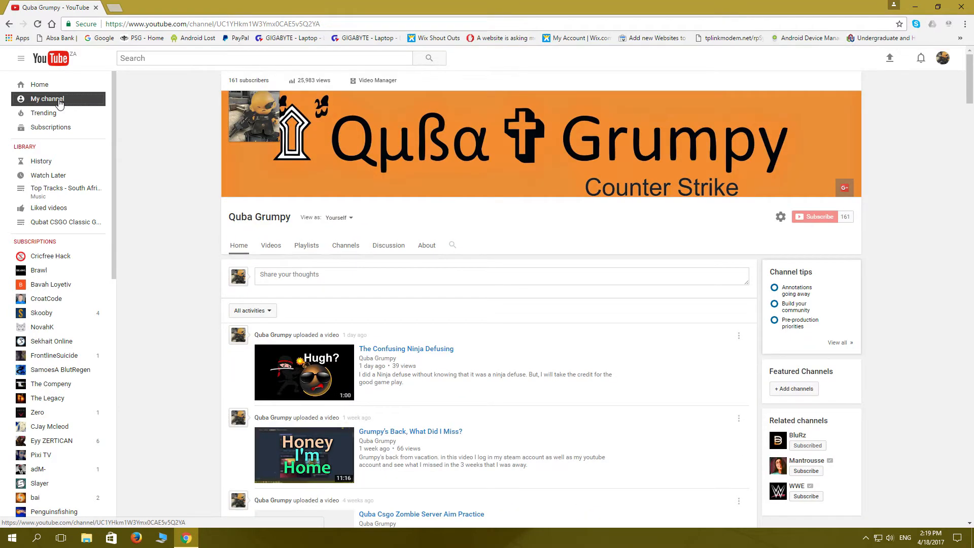
pyautogui.moveTo(377, 83)
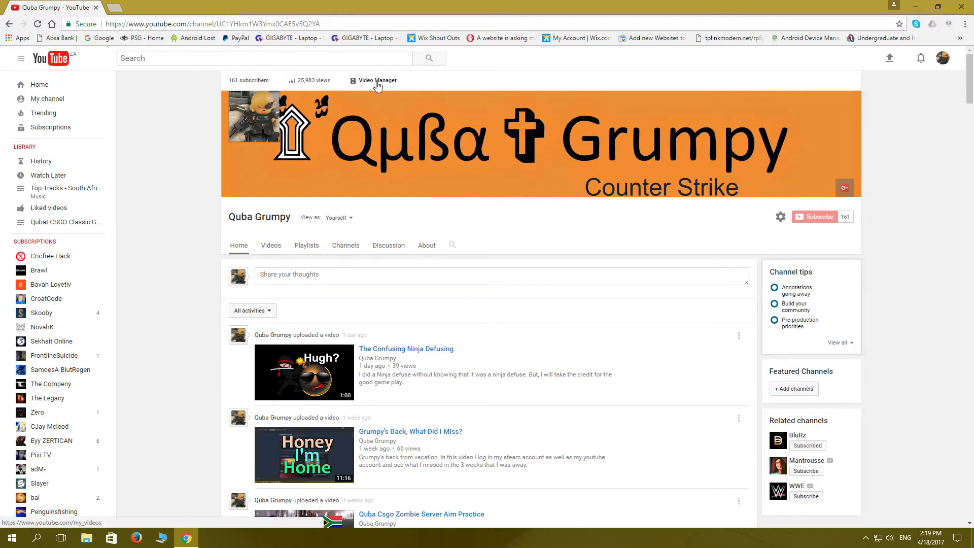
pyautogui.click(376, 81)
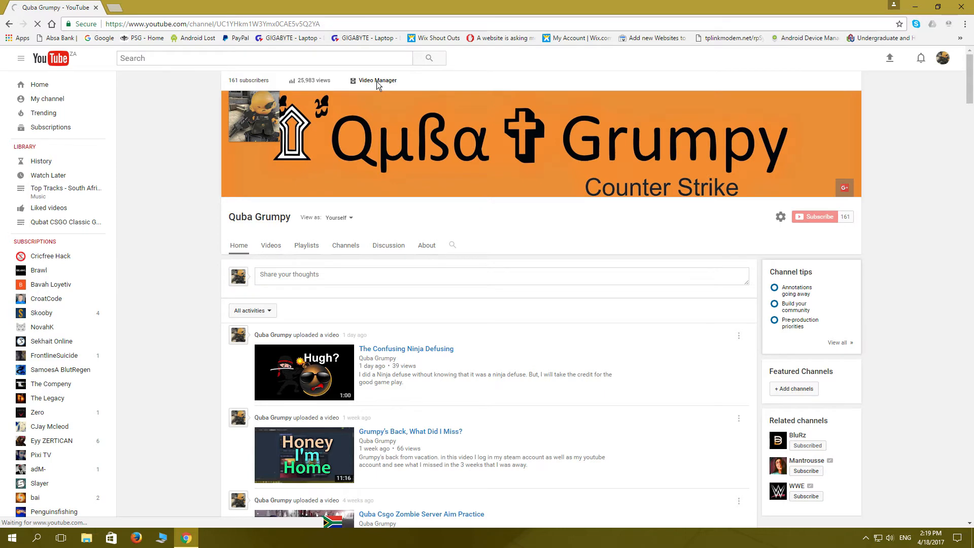
# Scroll the Video Manager list of 106 videos down to the 2016 uploads
pyautogui.click(377, 80)
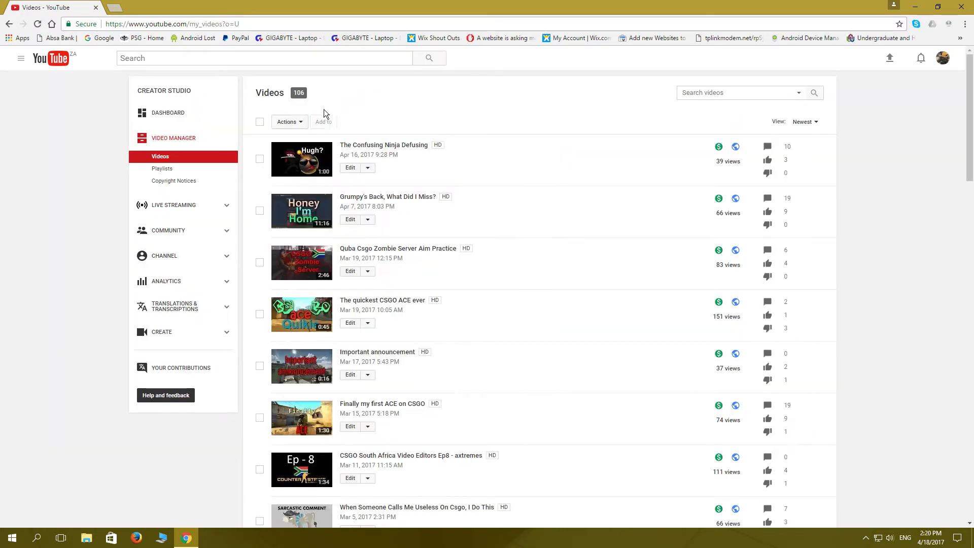
pyautogui.scroll(-3)
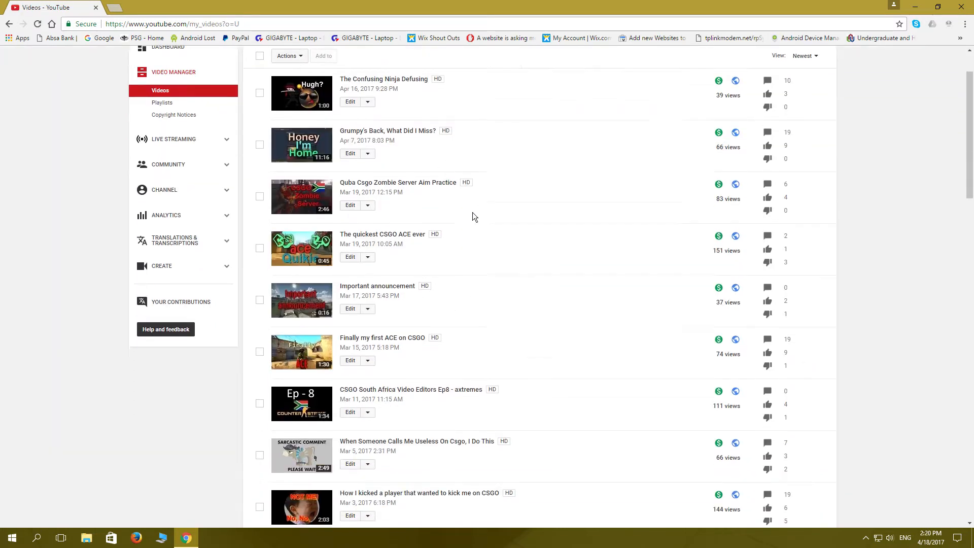
pyautogui.scroll(-3)
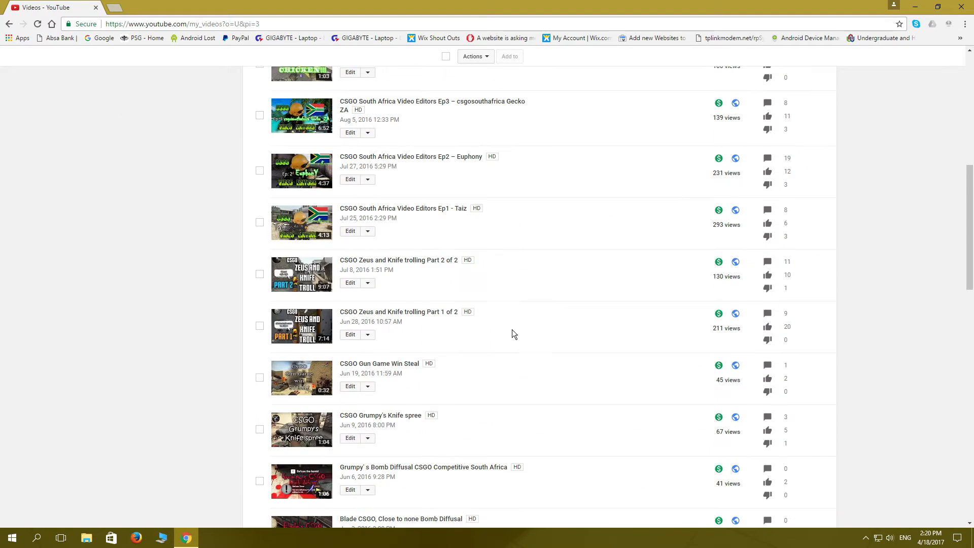
pyautogui.moveTo(520, 303)
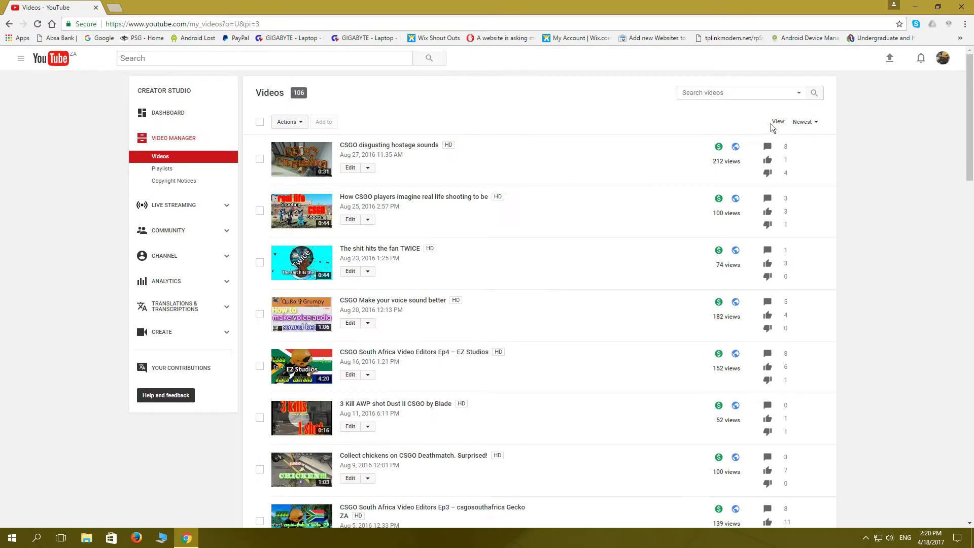
# Filter the View dropdown to Not Monetized (four videos), then switch it to Monetized
pyautogui.click(805, 121)
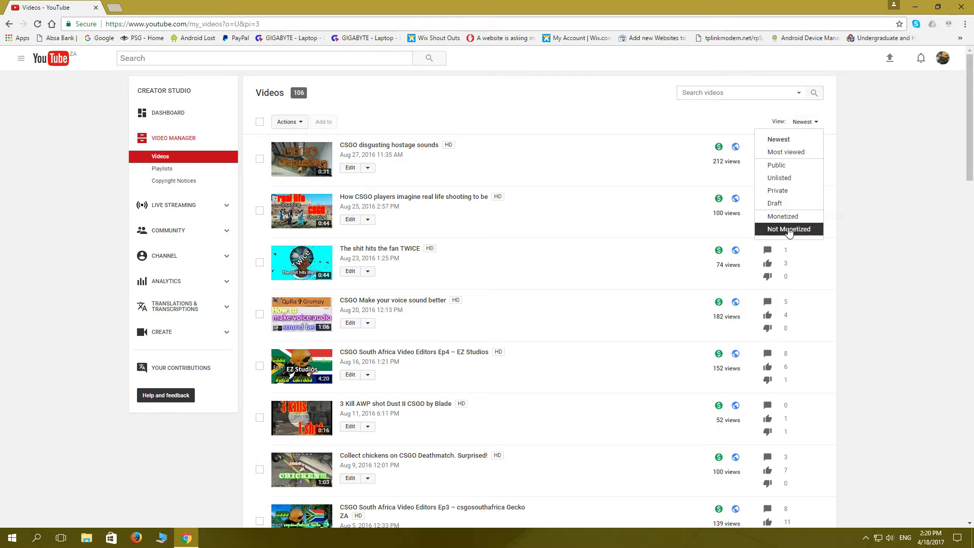
pyautogui.click(789, 229)
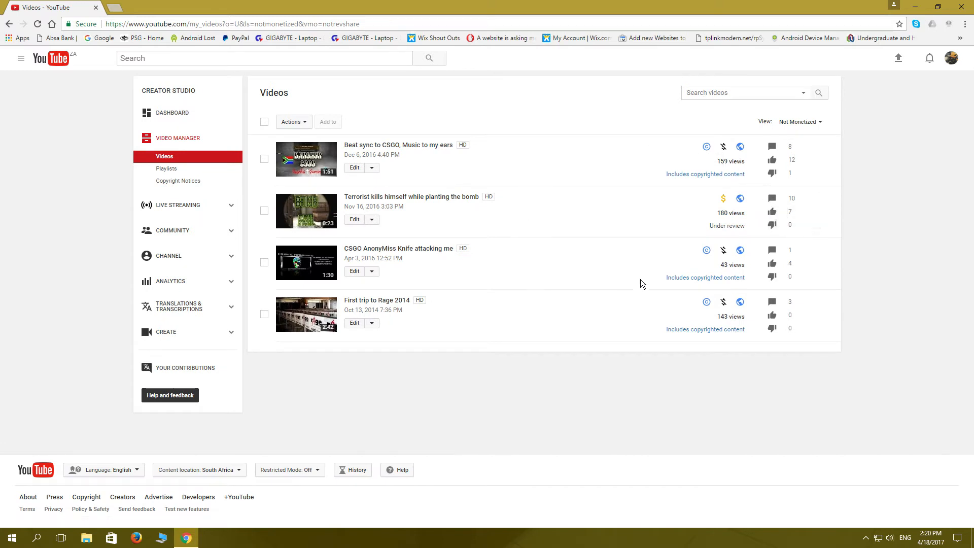
pyautogui.moveTo(800, 121)
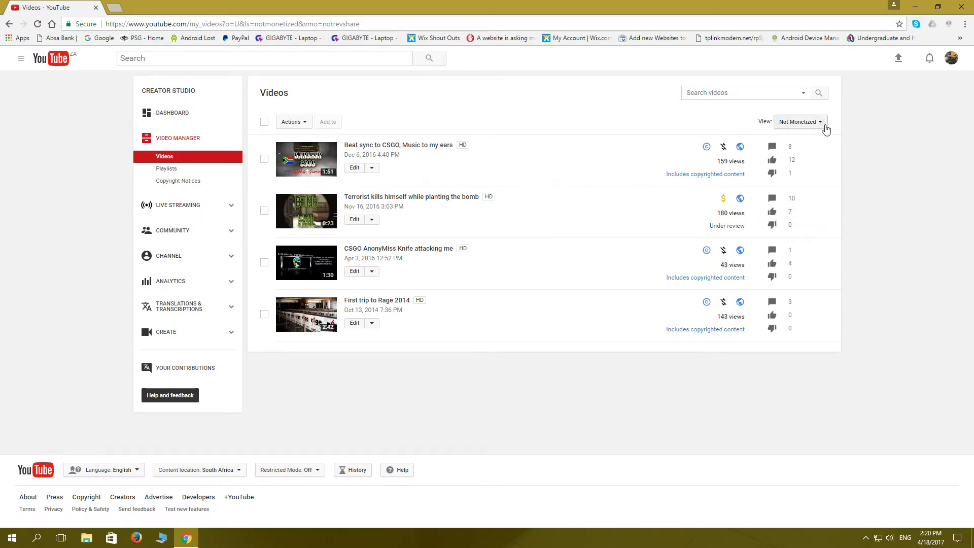
pyautogui.moveTo(825, 128)
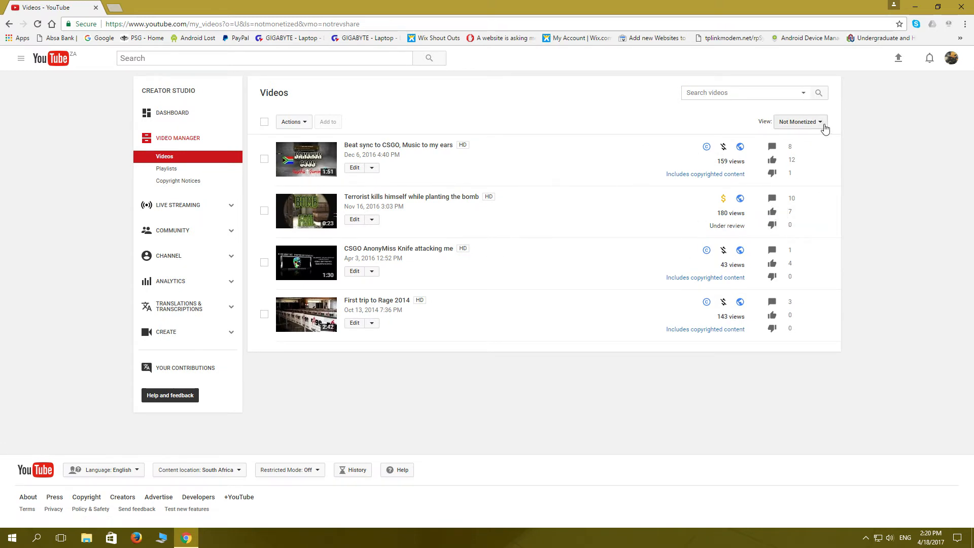
pyautogui.click(800, 121)
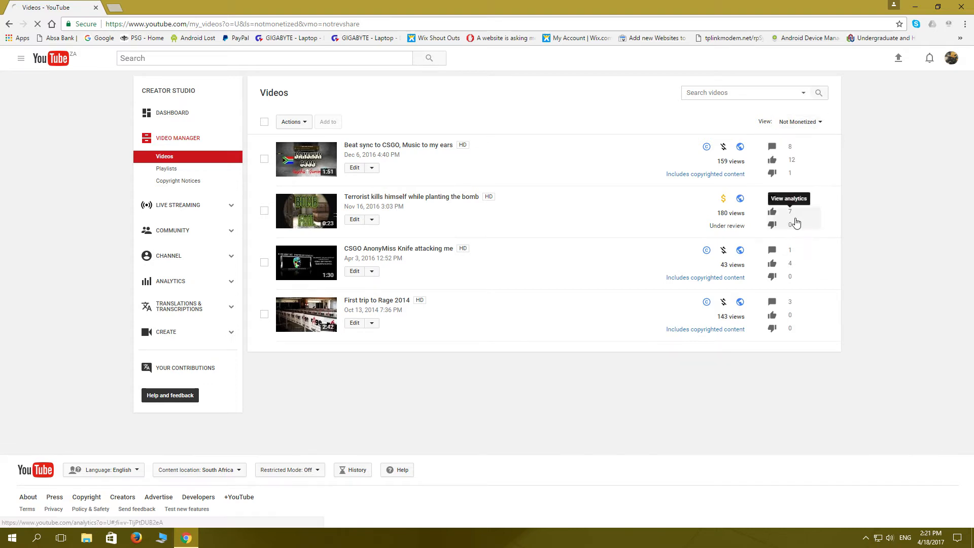
pyautogui.click(800, 121)
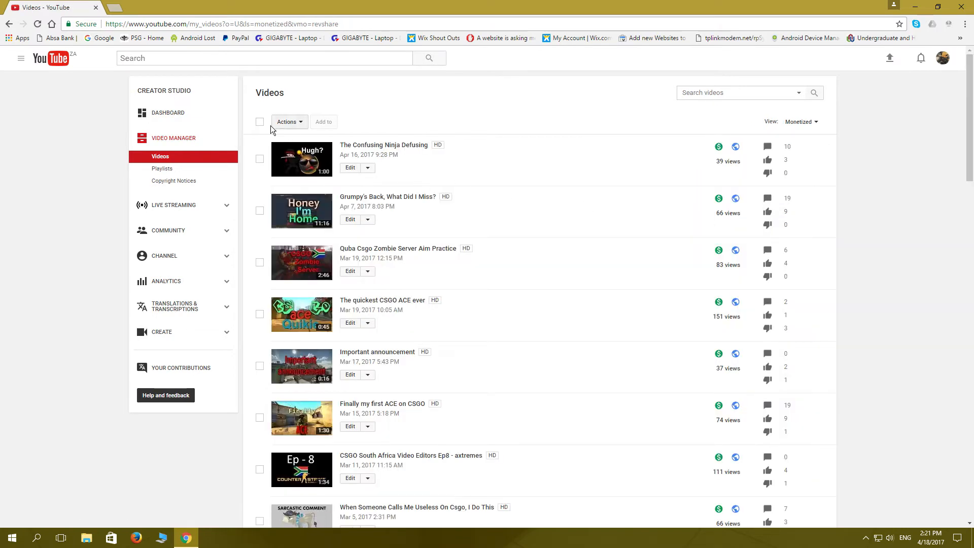
# Select all 30 videos and monetize them with overlay, skippable ads and sponsored cards
pyautogui.click(260, 121)
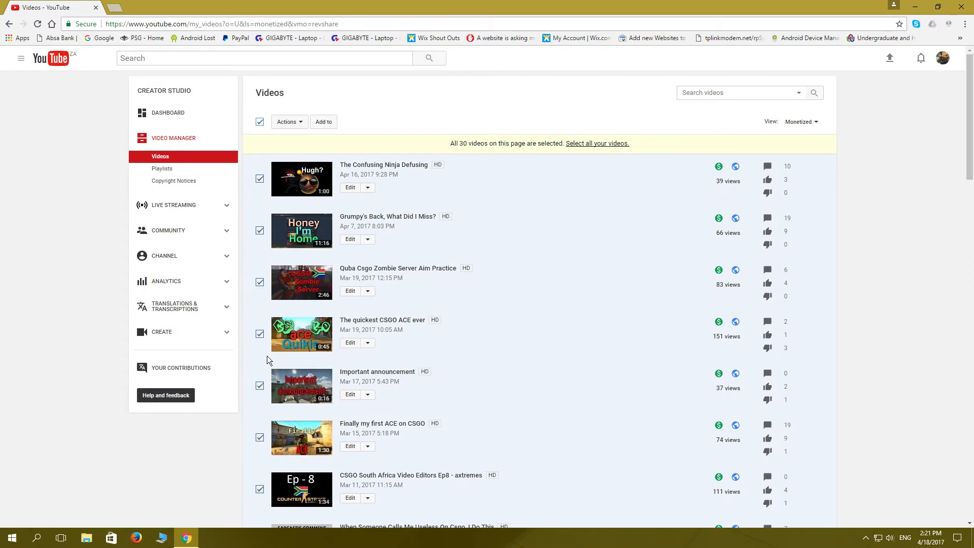
pyautogui.moveTo(300, 122)
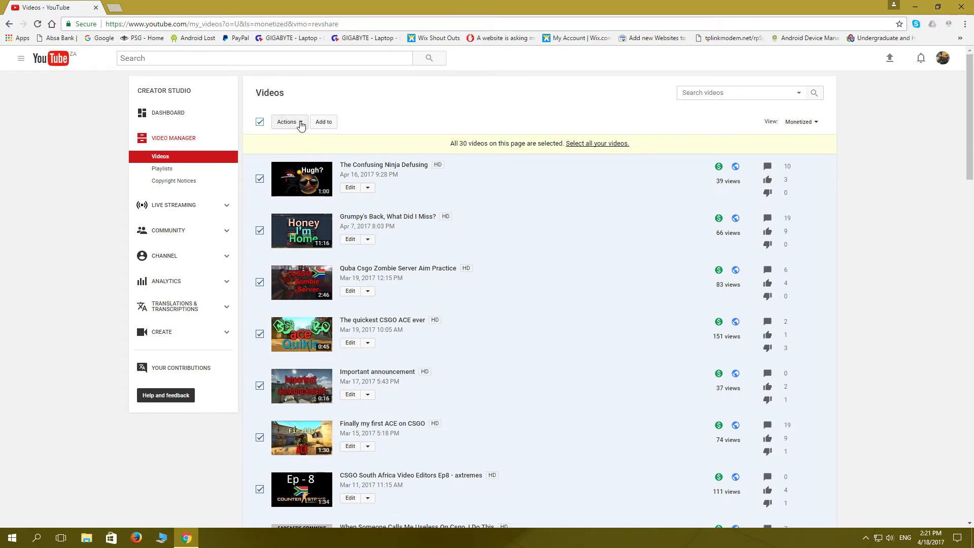
pyautogui.click(286, 121)
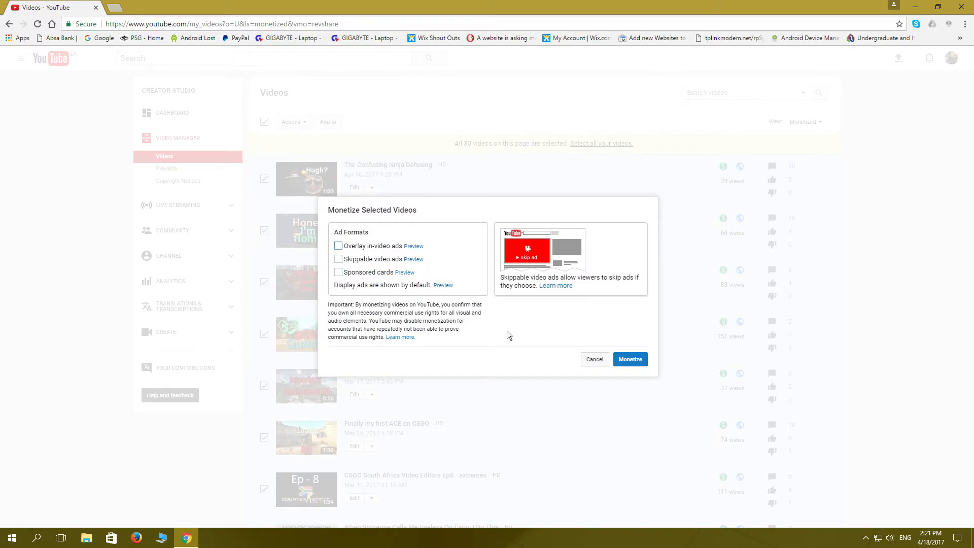
pyautogui.click(338, 272)
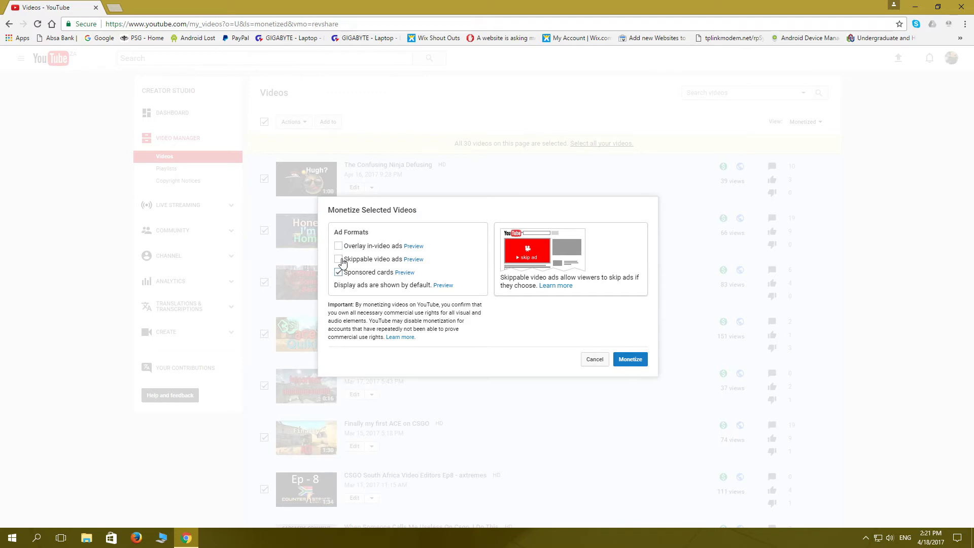
pyautogui.click(339, 259)
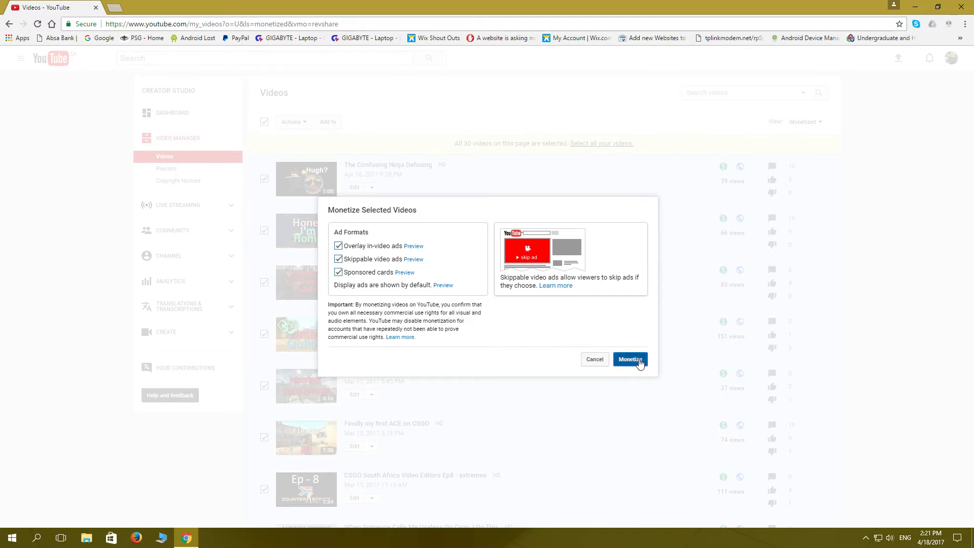
pyautogui.click(629, 360)
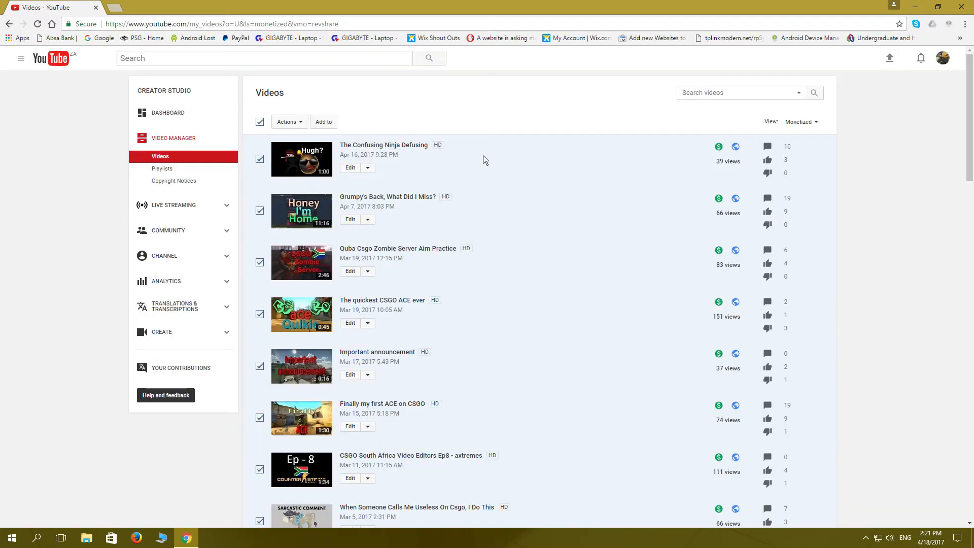
pyautogui.moveTo(640, 127)
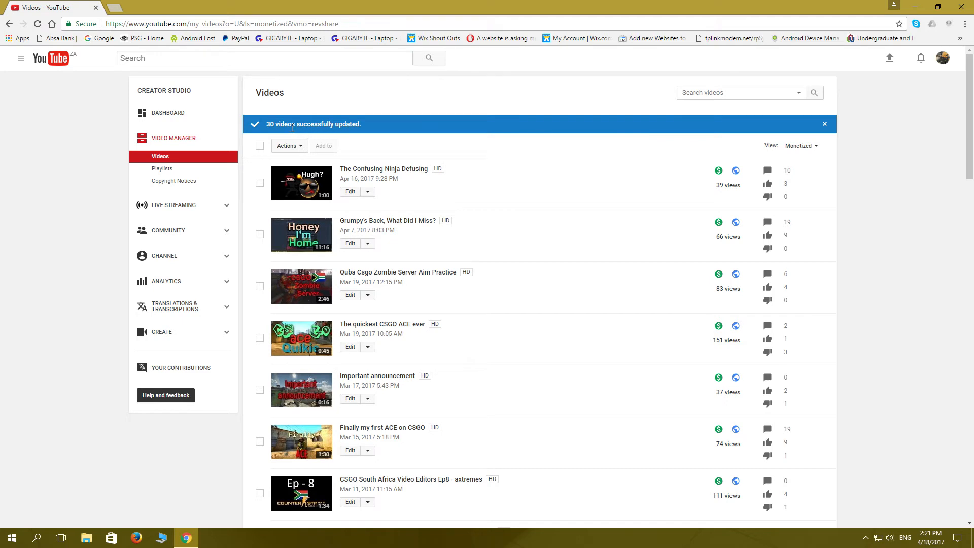
pyautogui.moveTo(369, 130)
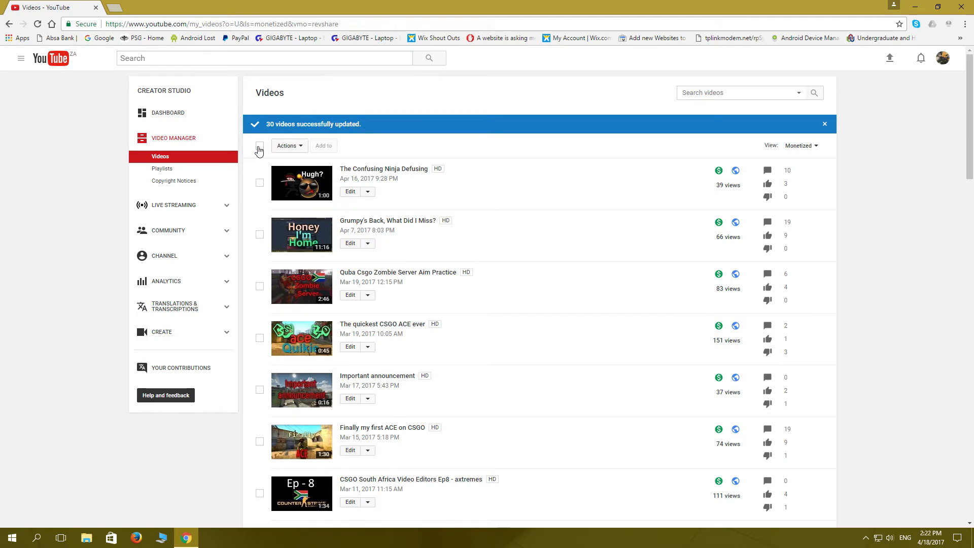
# Tick the select-all checkbox to reselect all 30 videos
pyautogui.click(259, 145)
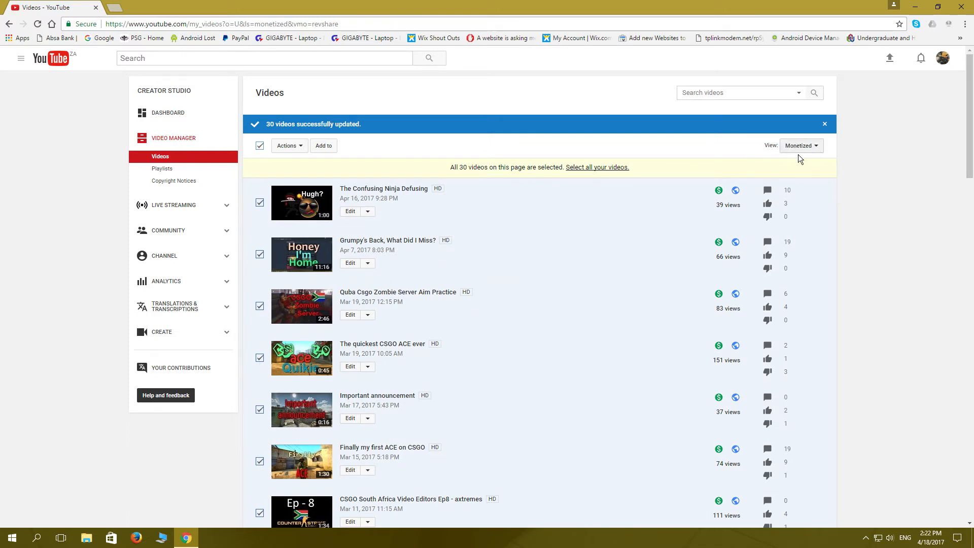
pyautogui.moveTo(507, 178)
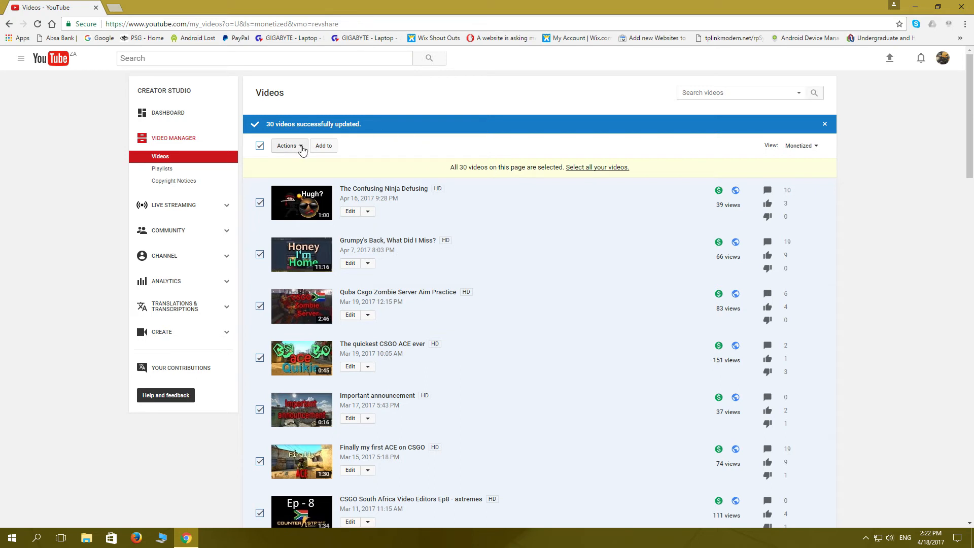
# Bulk-edit the 30 videos to Monetize with ads, accepting the irreversible-update acknowledgement
pyautogui.click(287, 146)
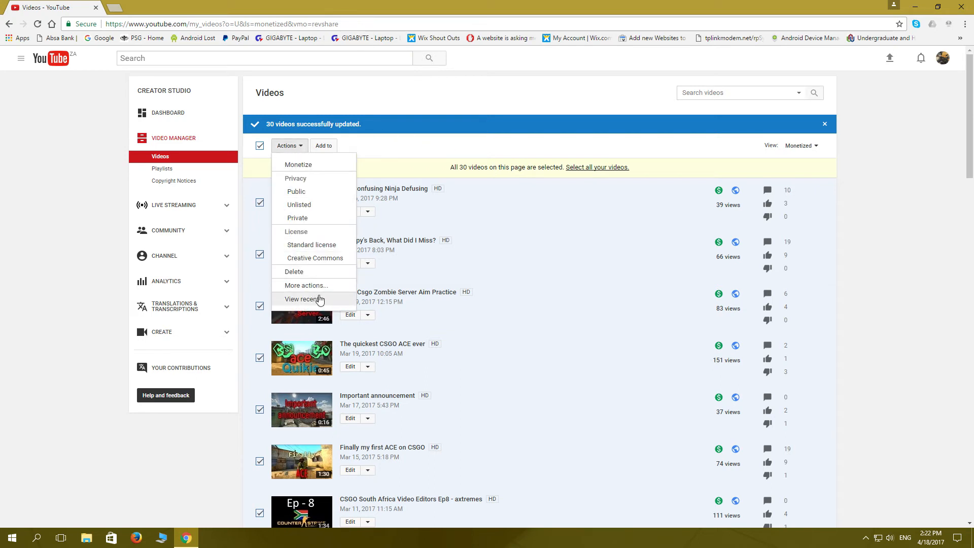
pyautogui.click(305, 285)
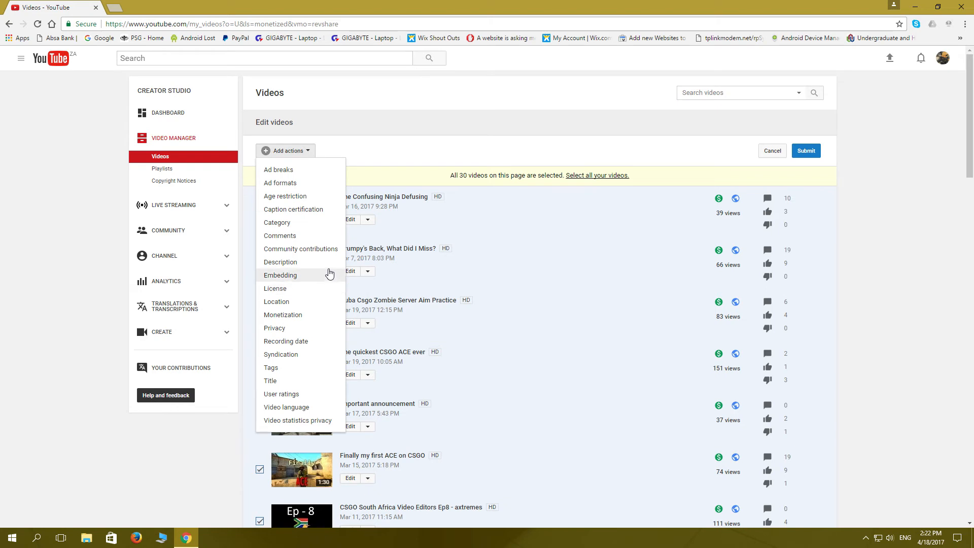
pyautogui.moveTo(298, 317)
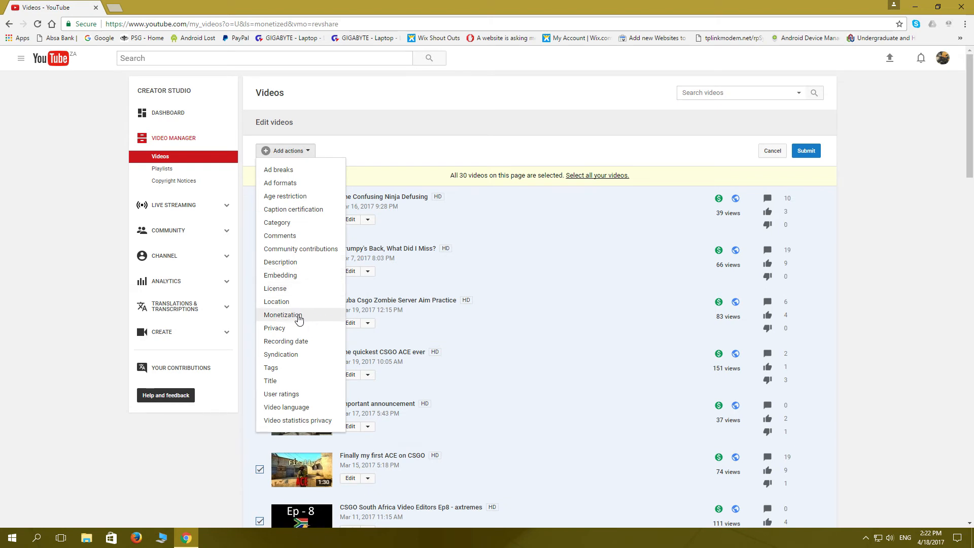
pyautogui.click(282, 314)
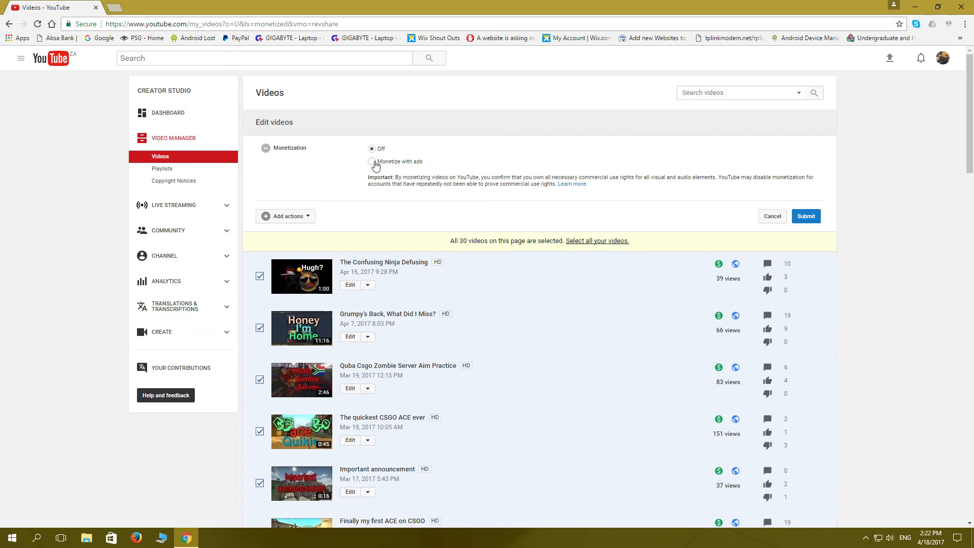
pyautogui.click(372, 161)
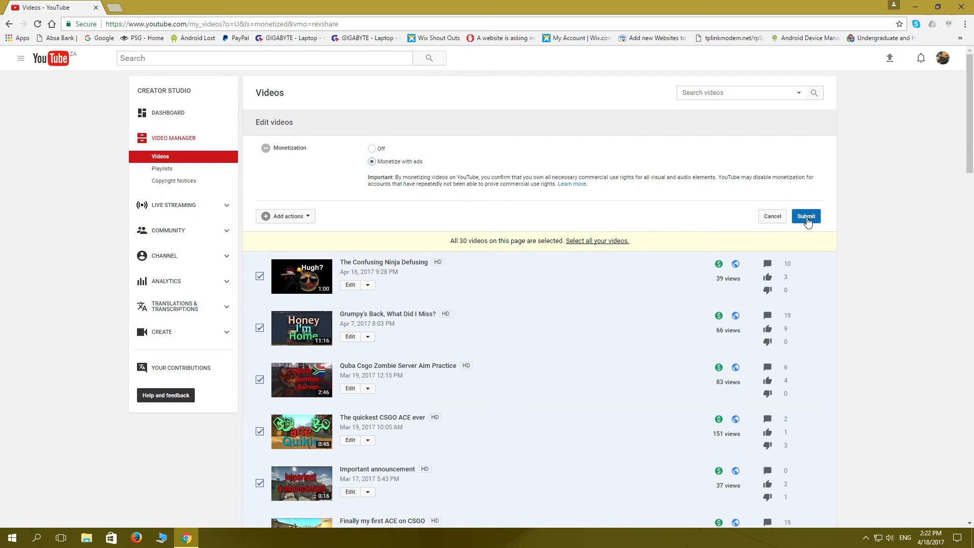
pyautogui.click(805, 216)
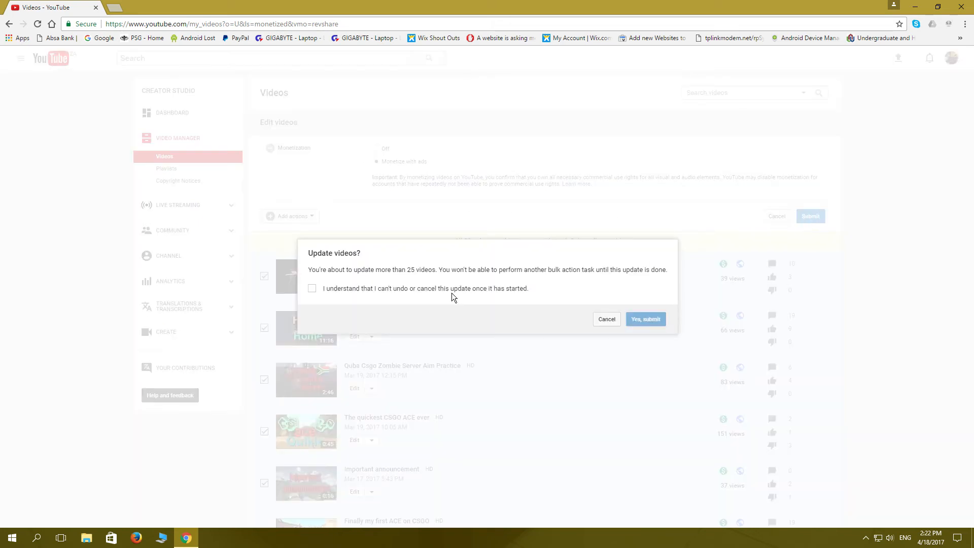
pyautogui.click(313, 288)
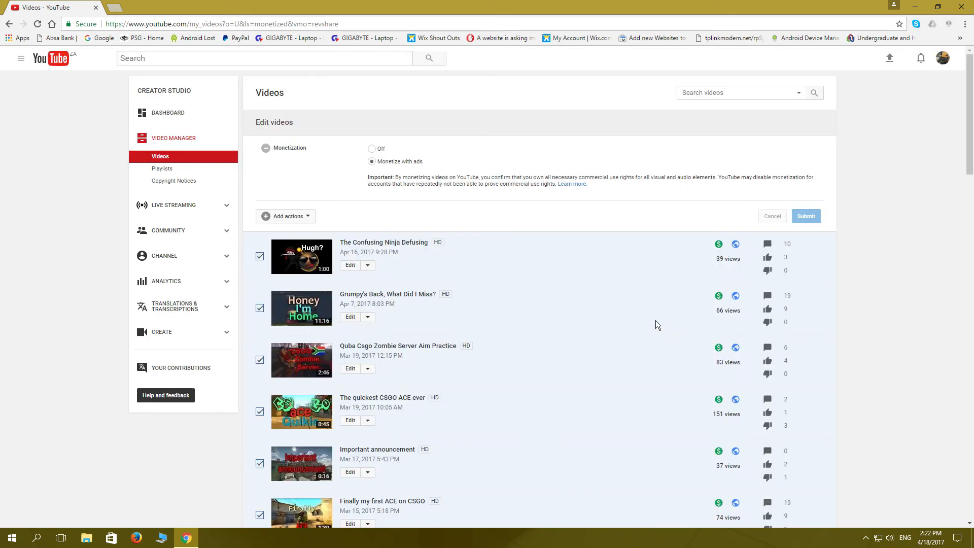
pyautogui.click(806, 216)
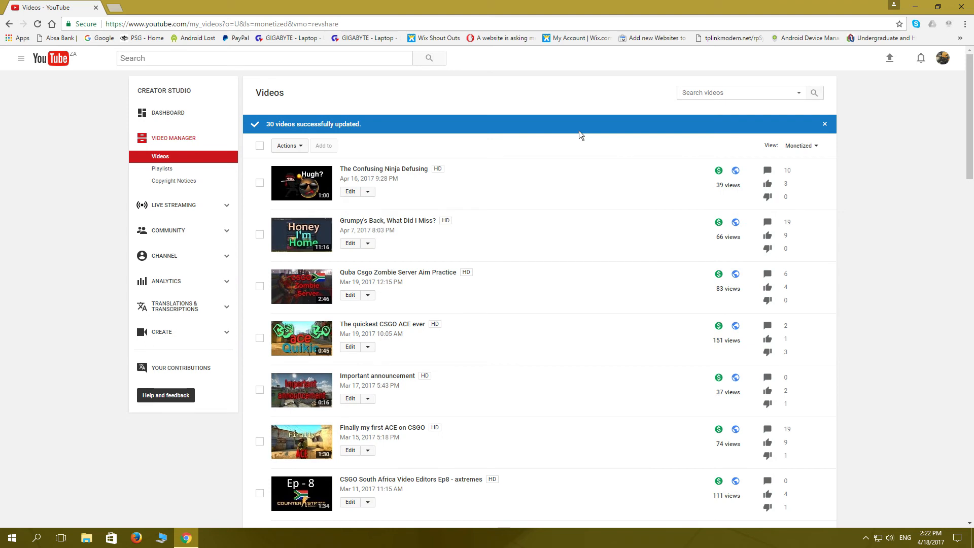
pyautogui.moveTo(166, 398)
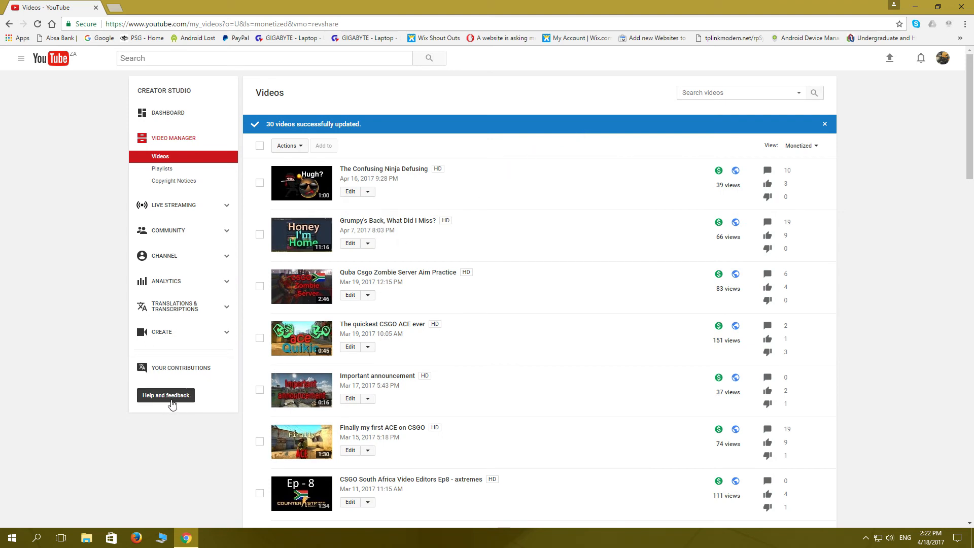
pyautogui.click(165, 395)
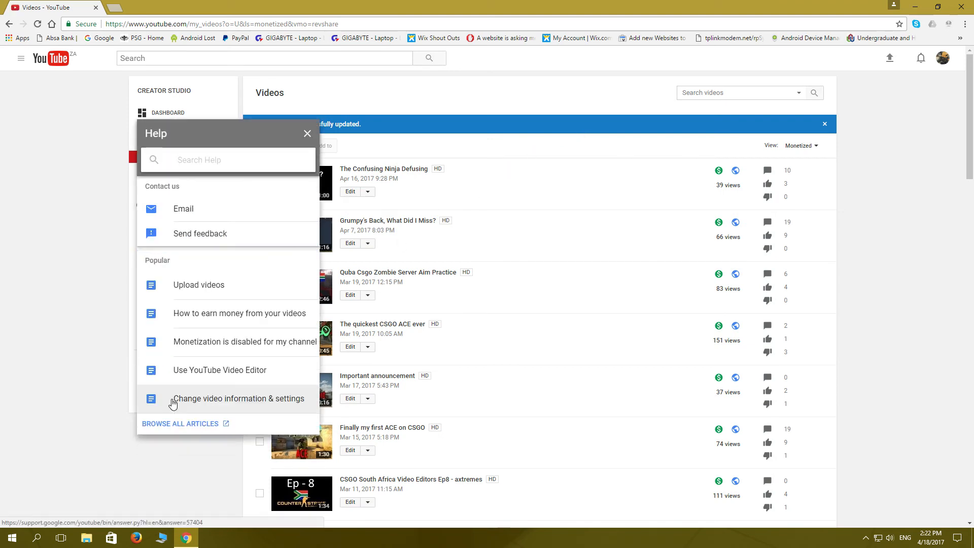
pyautogui.click(307, 134)
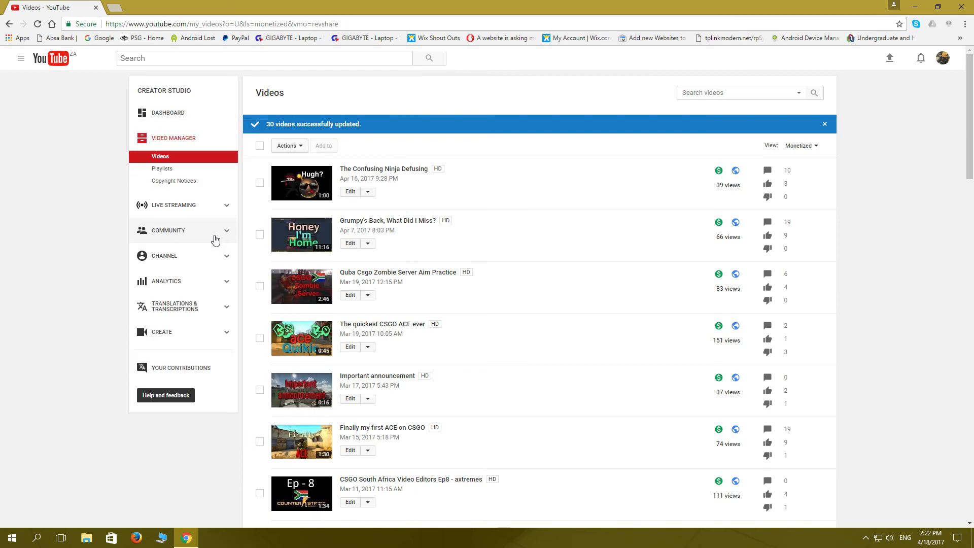
pyautogui.click(165, 395)
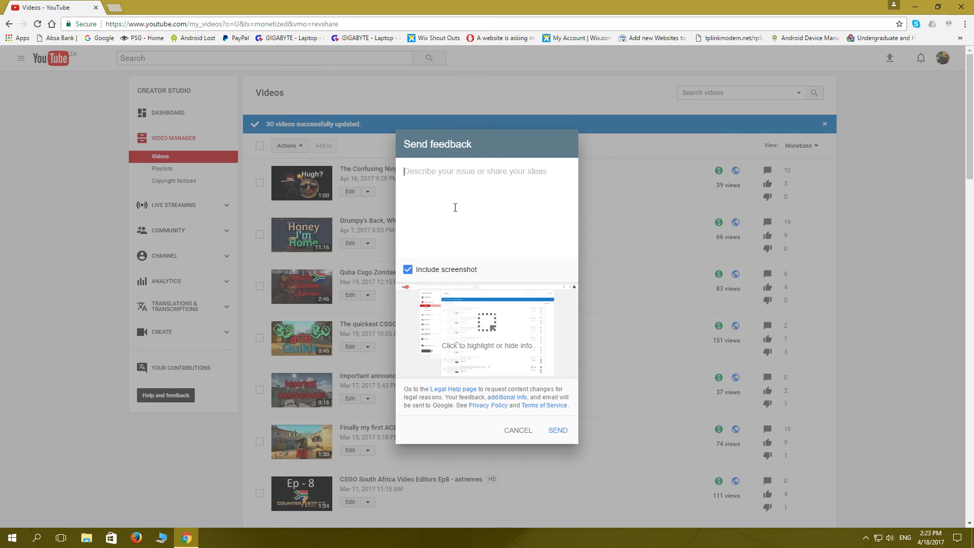
pyautogui.click(517, 430)
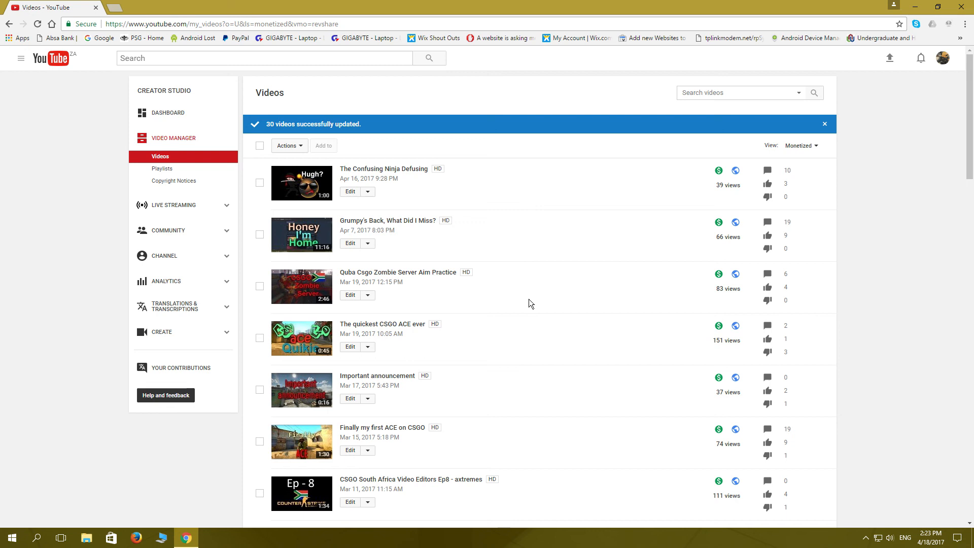
pyautogui.moveTo(874, 356)
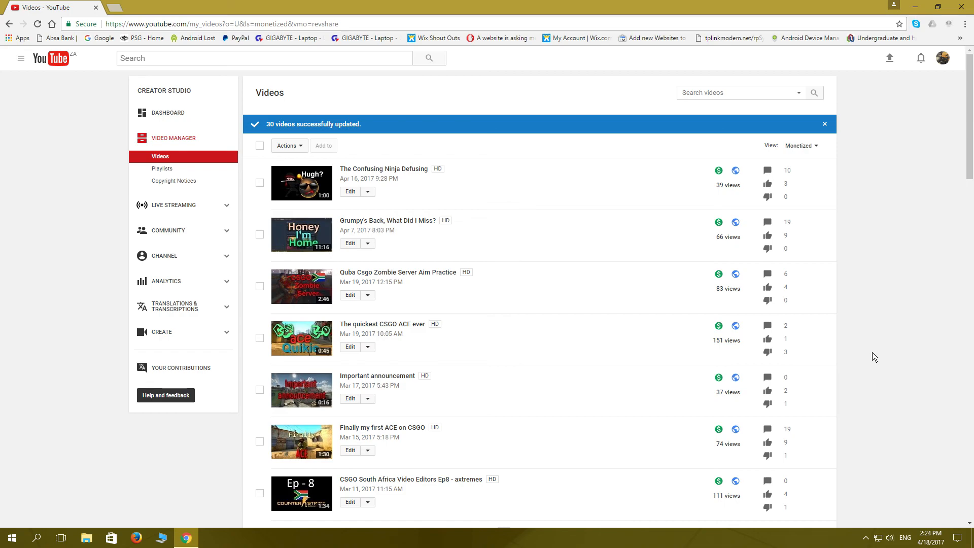